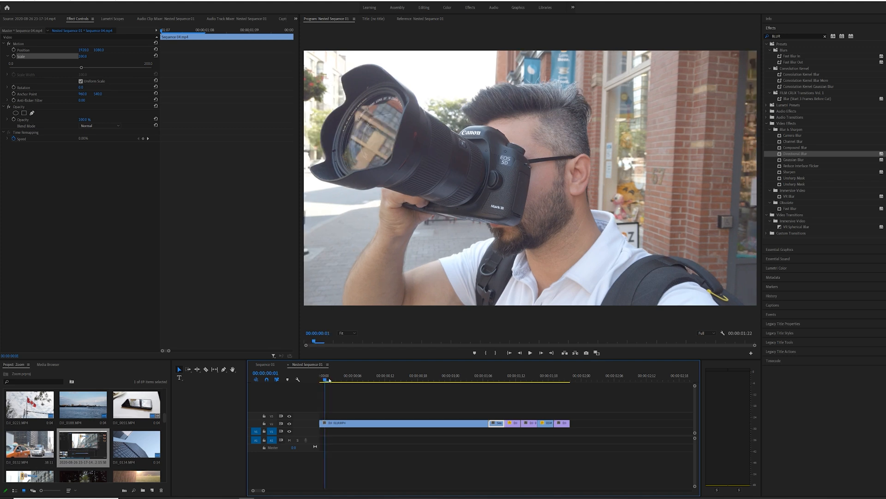
Step: Keyframe the sunset clip's Scale so it zooms in toward the clip's end
left_click(490, 381)
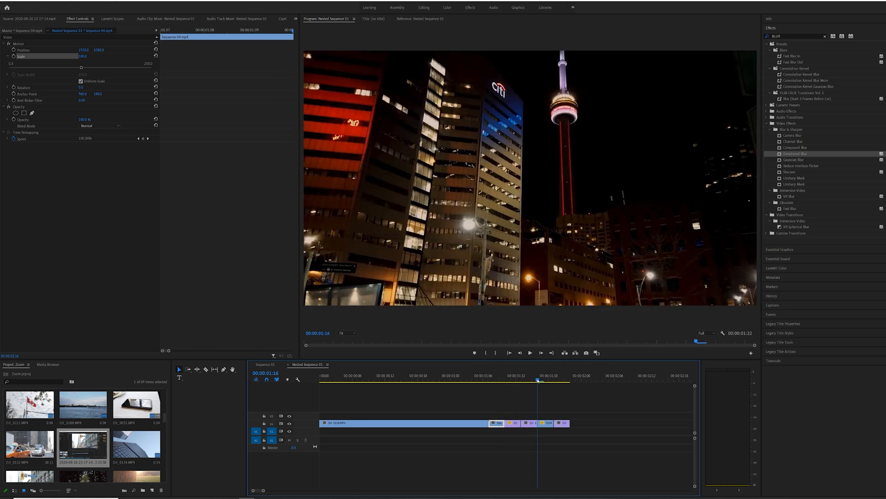
left_click(490, 376)
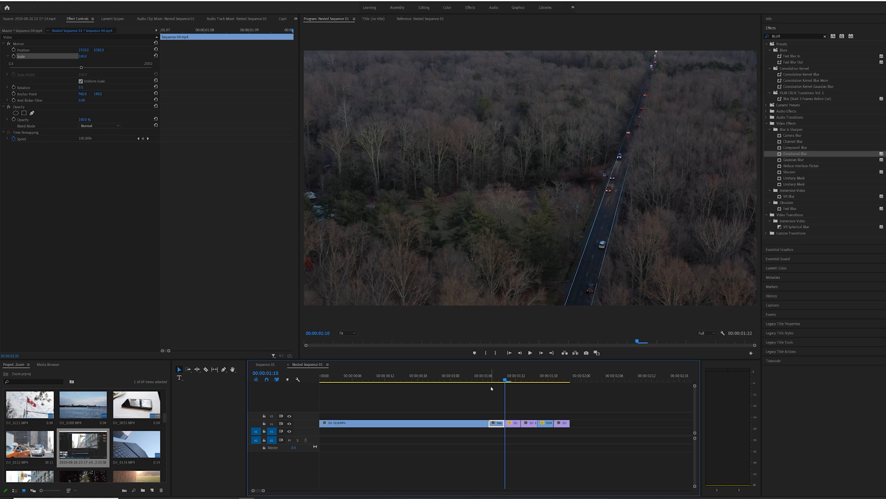
left_click(488, 381)
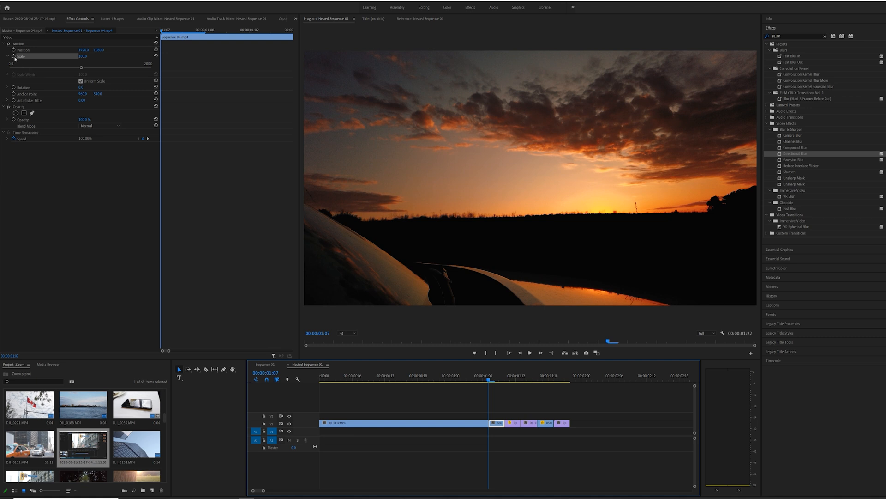
left_click(13, 56)
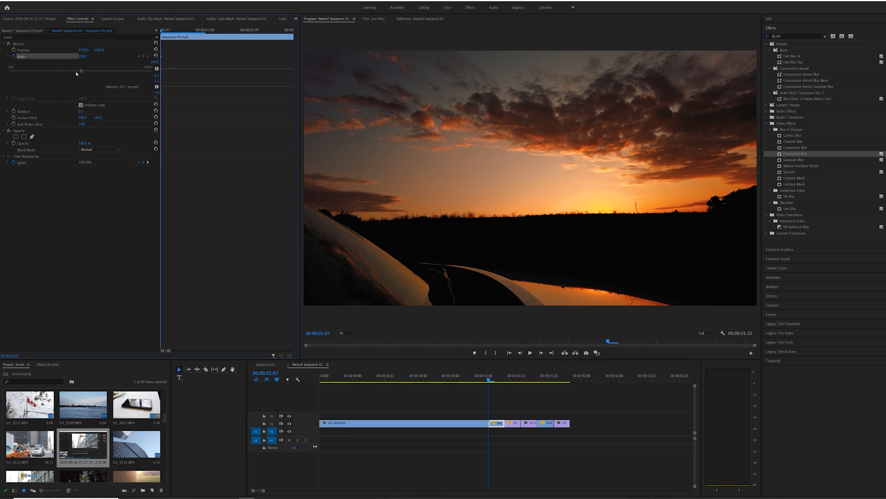
mouse_move(361, 288)
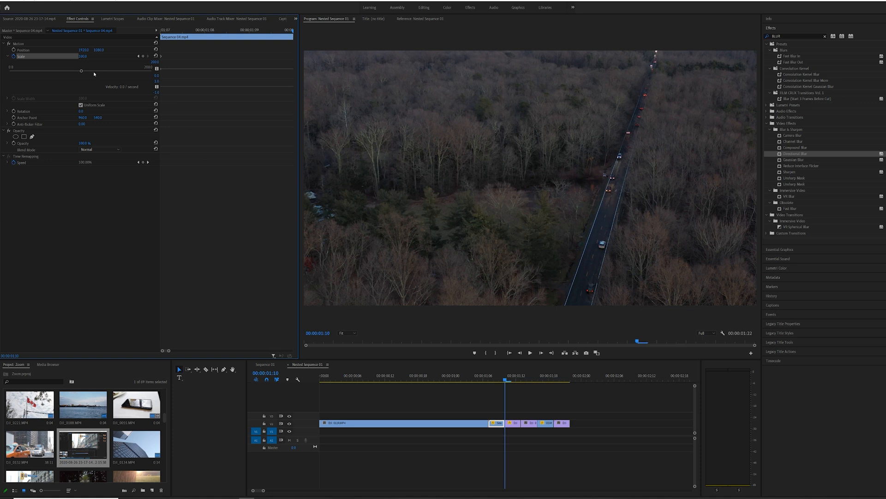
left_click_drag(81, 71, 89, 71)
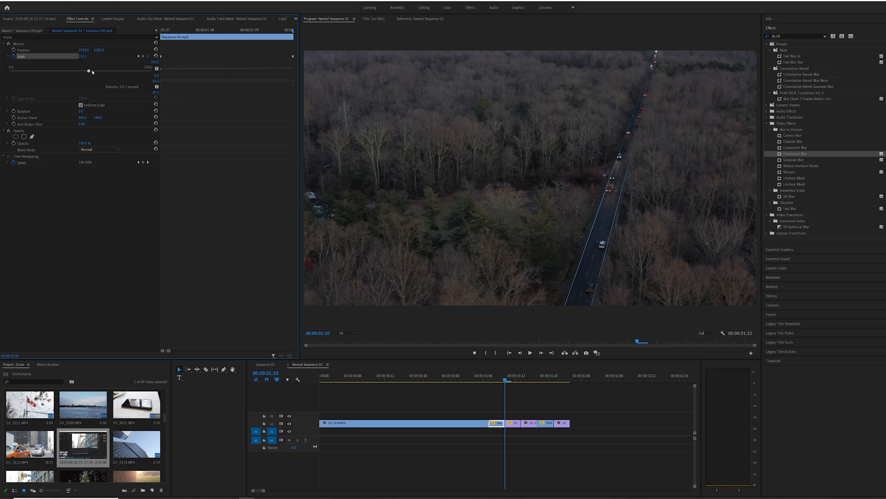
left_click_drag(89, 71, 117, 72)
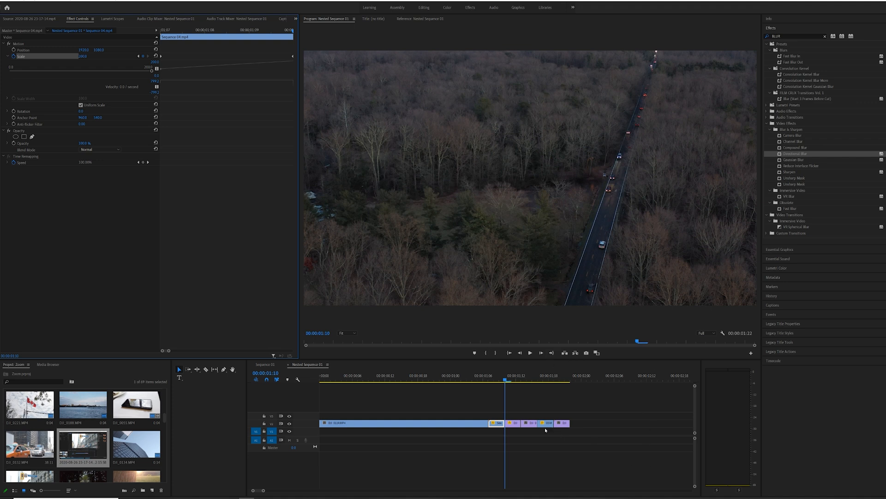
Step: Start Scale keyframing on the forest road and flag clips and move on to the next short clip
left_click(514, 422)
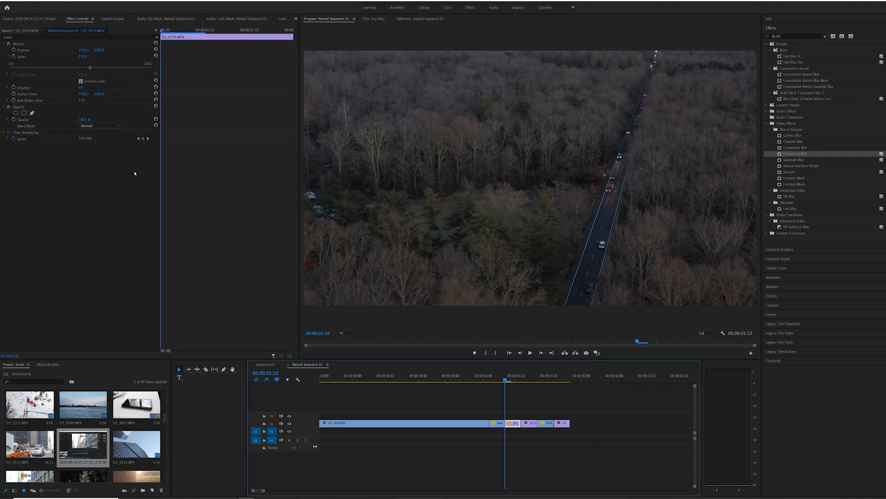
left_click(14, 57)
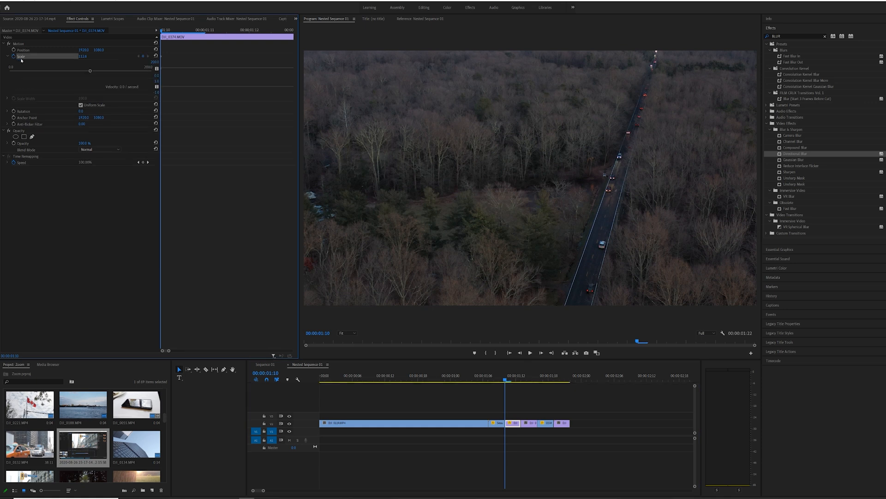
mouse_move(435, 327)
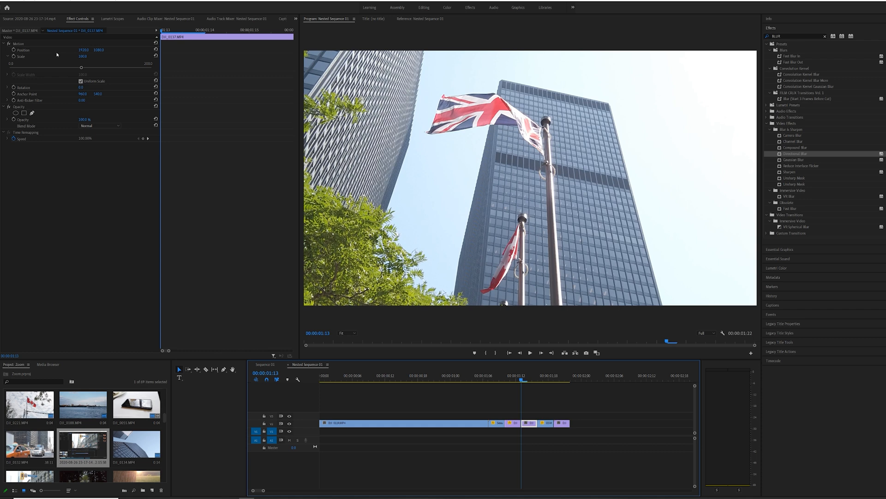
left_click(13, 56)
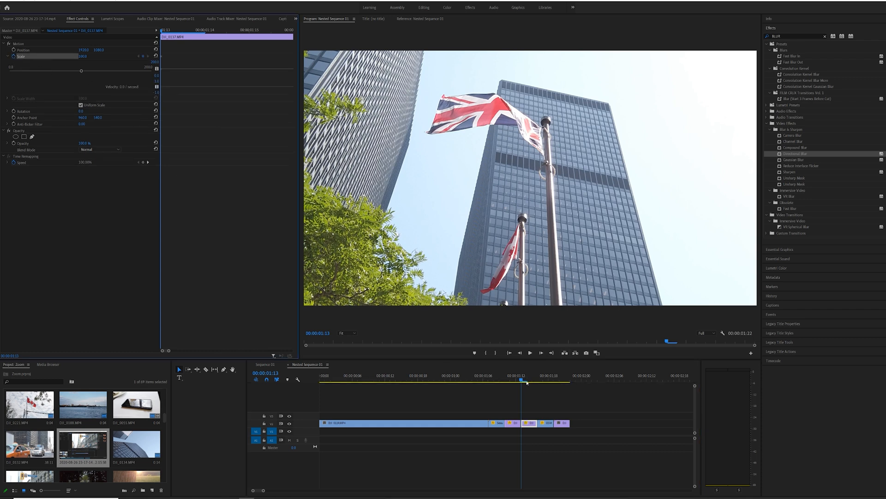
left_click(537, 383)
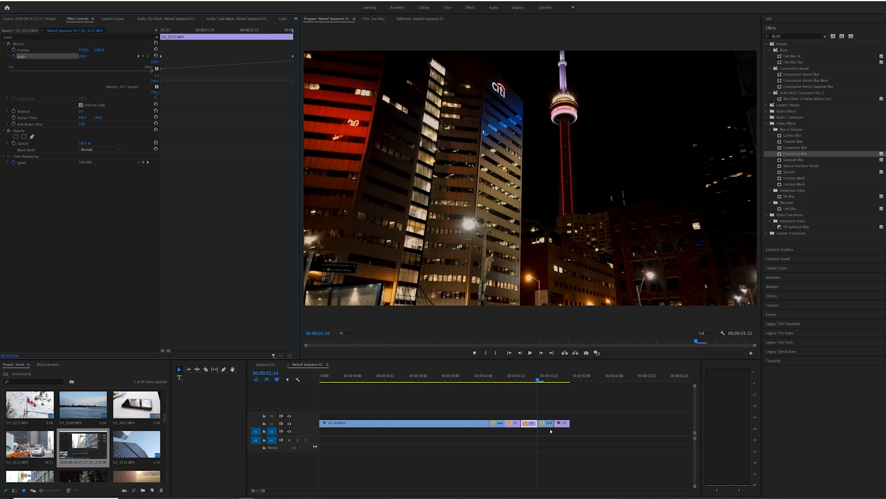
left_click(548, 423)
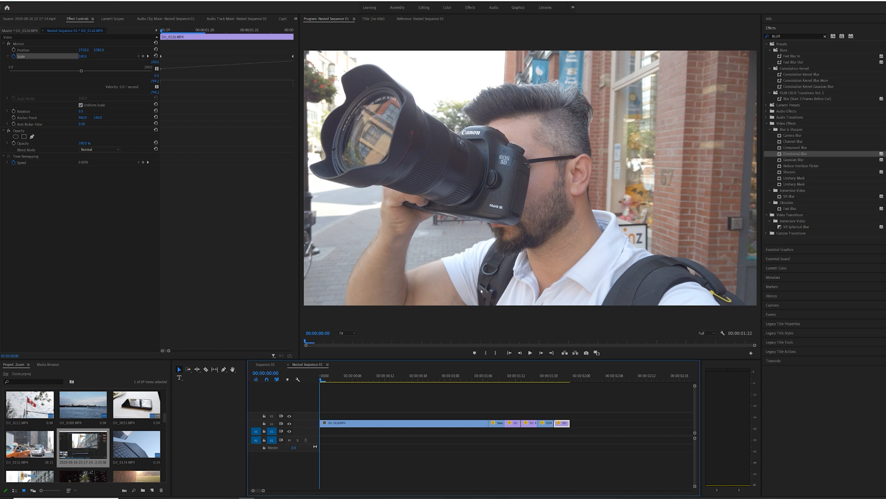
left_click(530, 352)
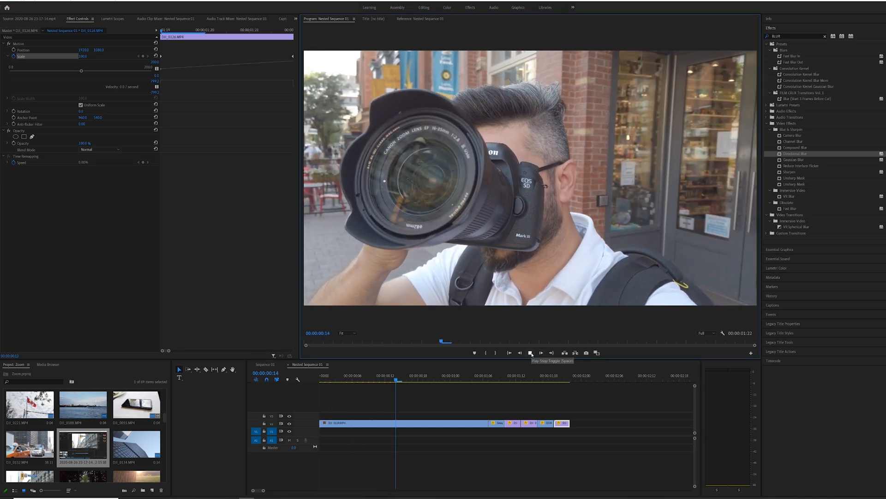
left_click(530, 352)
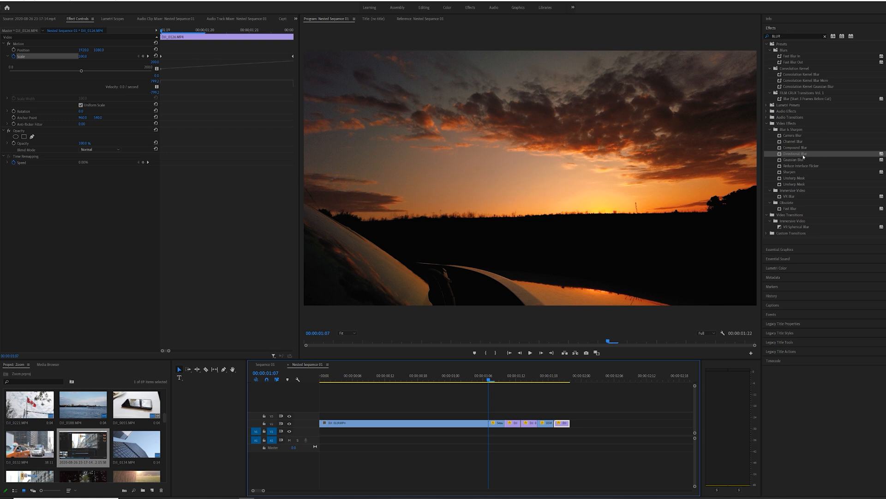
mouse_move(813, 159)
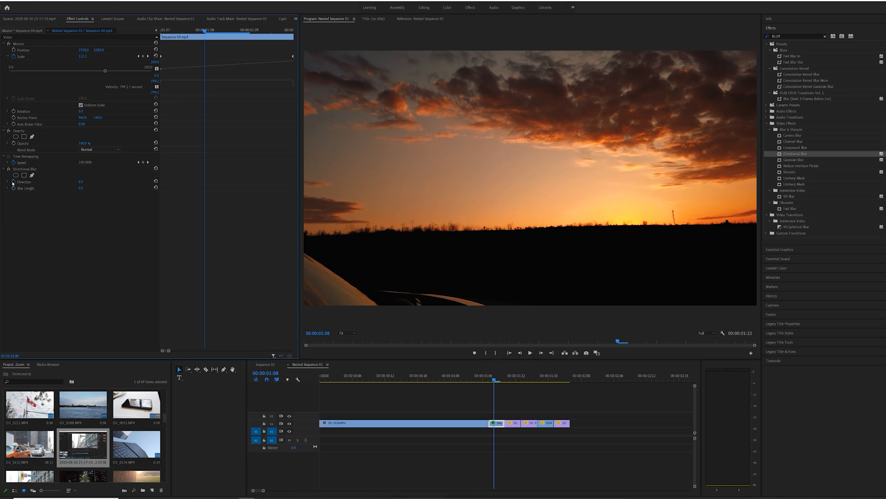
Step: Enable keyframing for the Directional Blur's Direction and Blur Length on the sunset clip
left_click(23, 182)
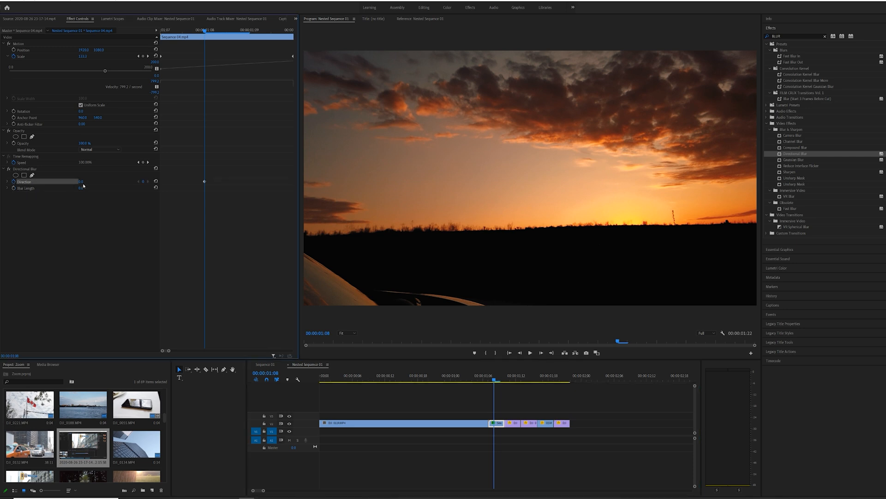
left_click(25, 188)
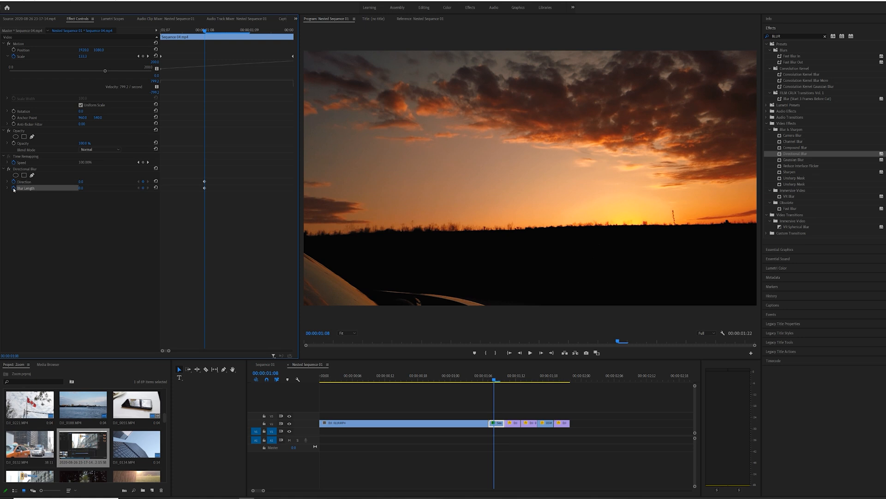
mouse_move(222, 269)
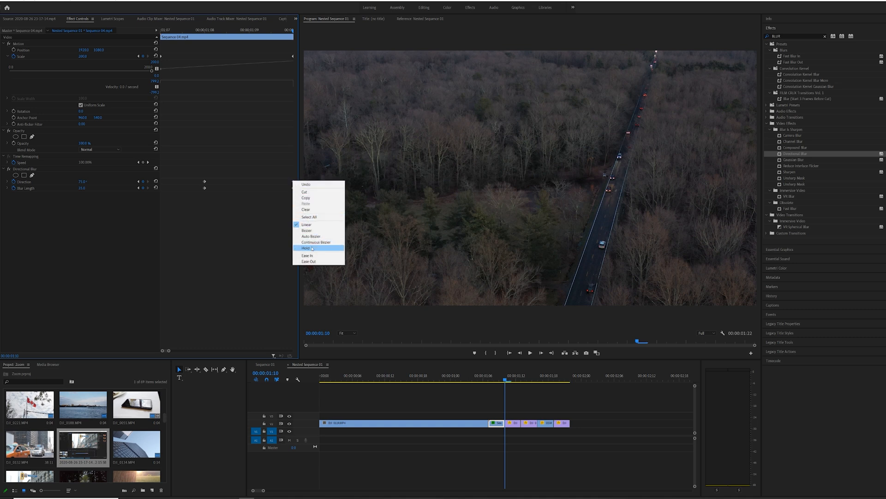
Step: Switch the blur keyframes to Hold interpolation and bring up the copy option for Directional Blur
left_click(306, 247)
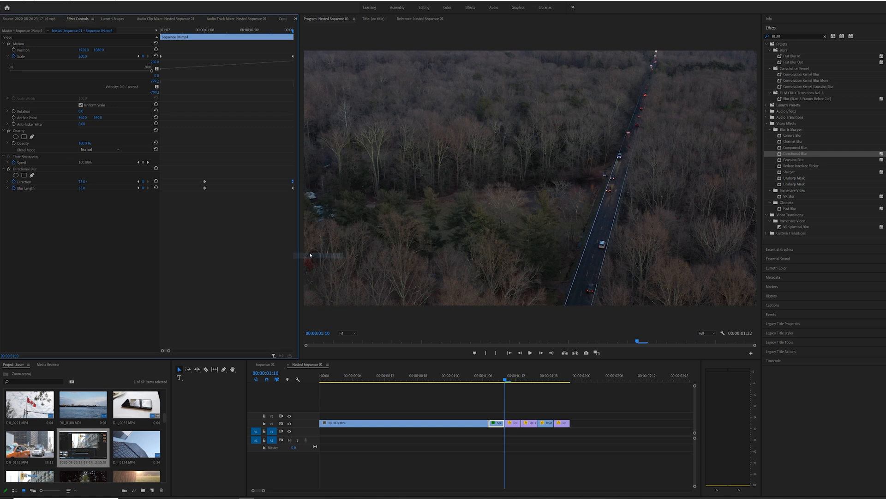
right_click(293, 181)
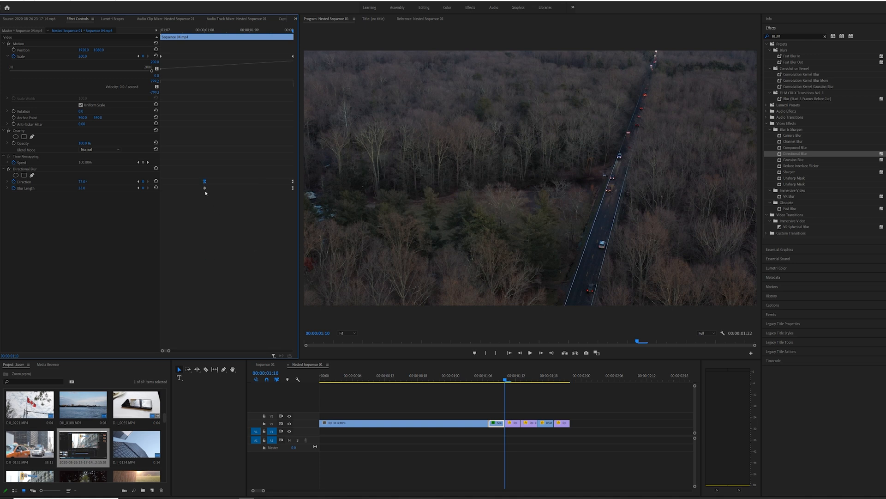
right_click(205, 182)
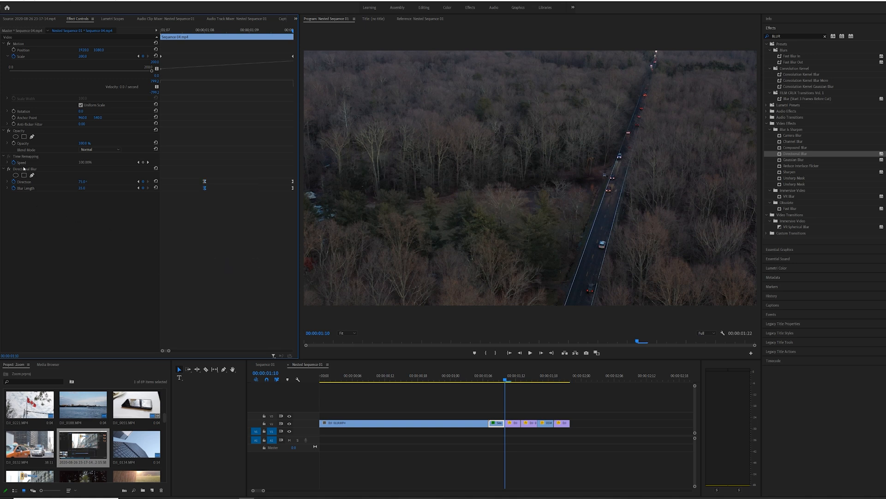
right_click(24, 168)
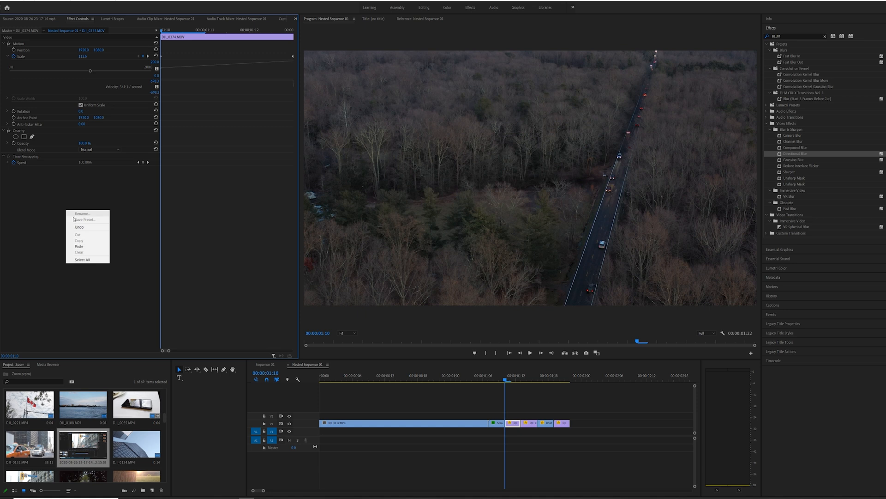
Step: Paste the keyframed Directional Blur onto the forest, flag and street-sign clips
left_click(79, 246)
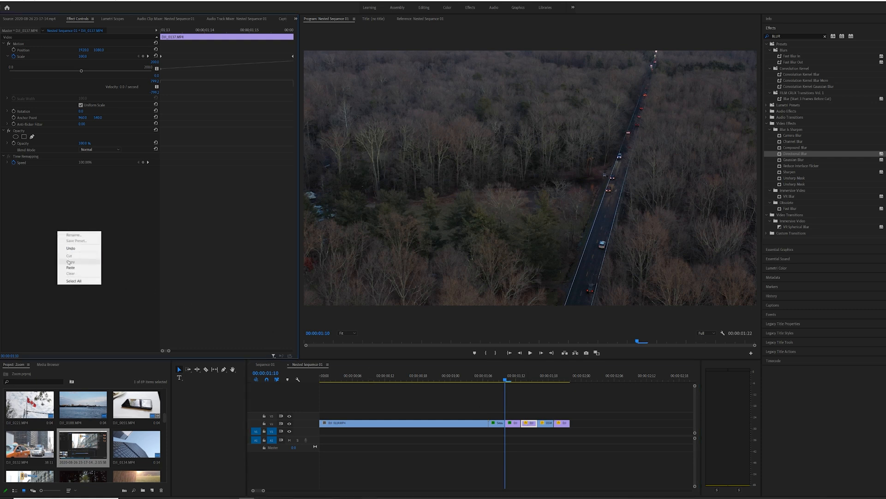
left_click(71, 268)
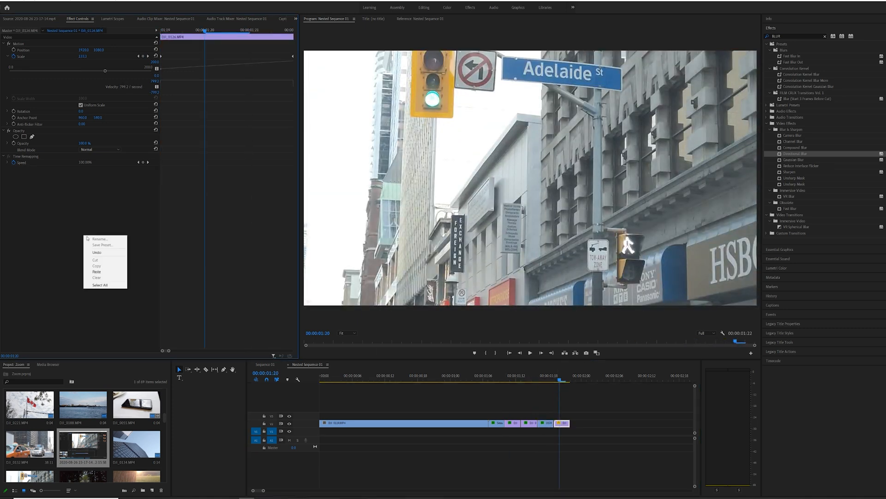
left_click(97, 271)
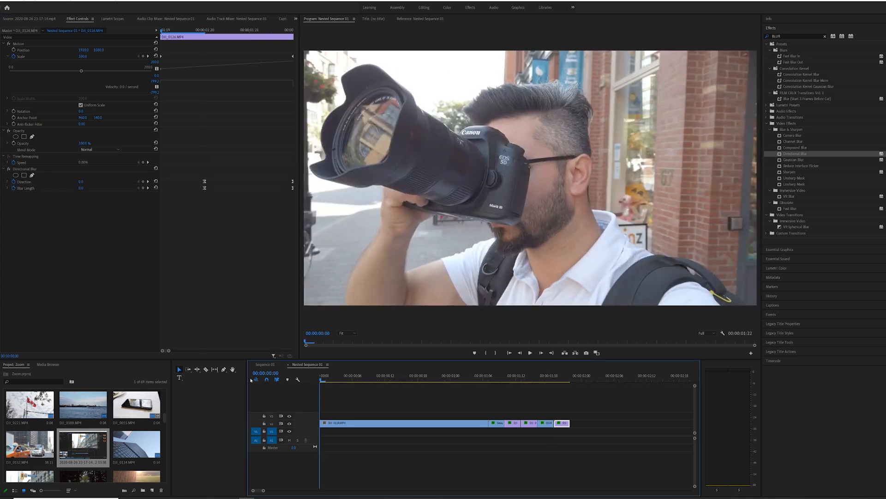
left_click(529, 351)
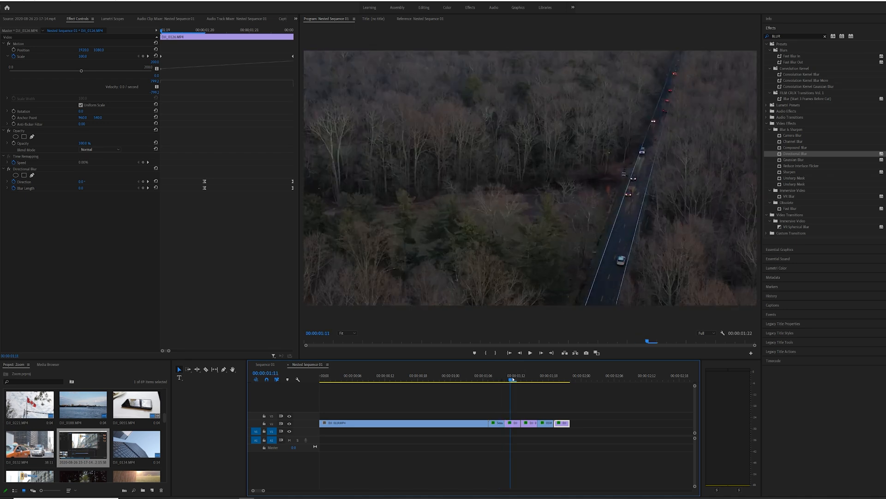
left_click(525, 378)
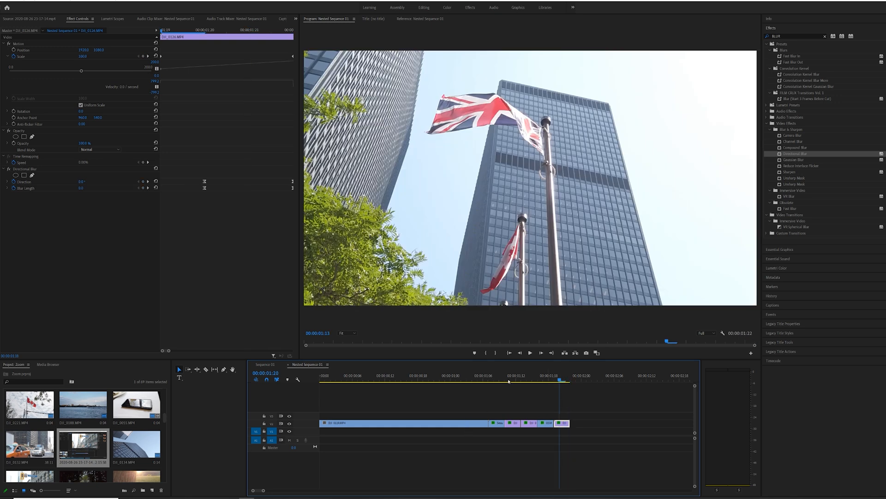
left_click(530, 352)
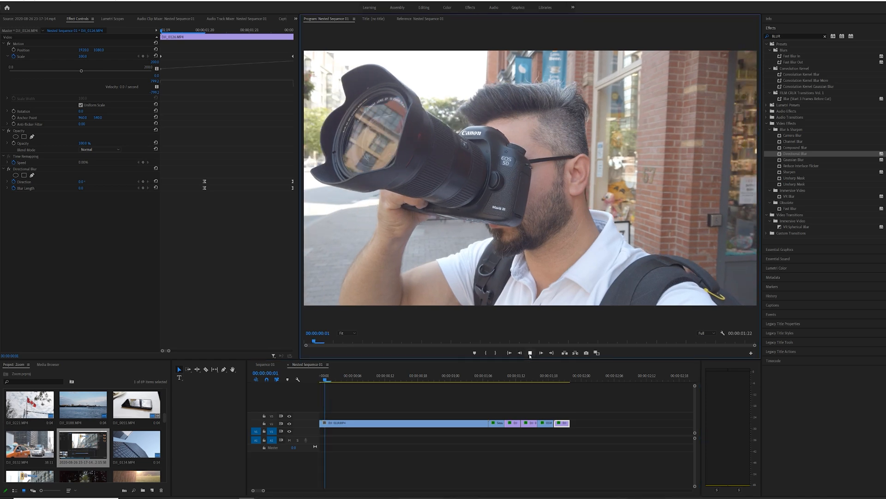
left_click(529, 353)
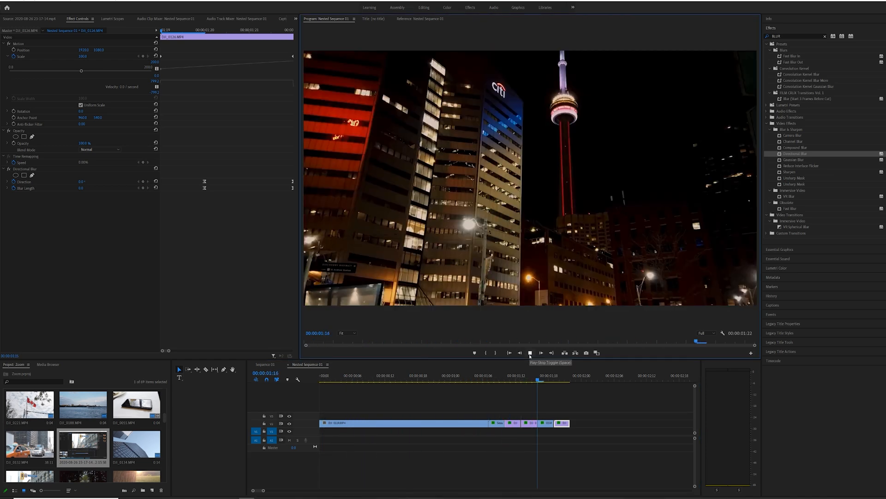